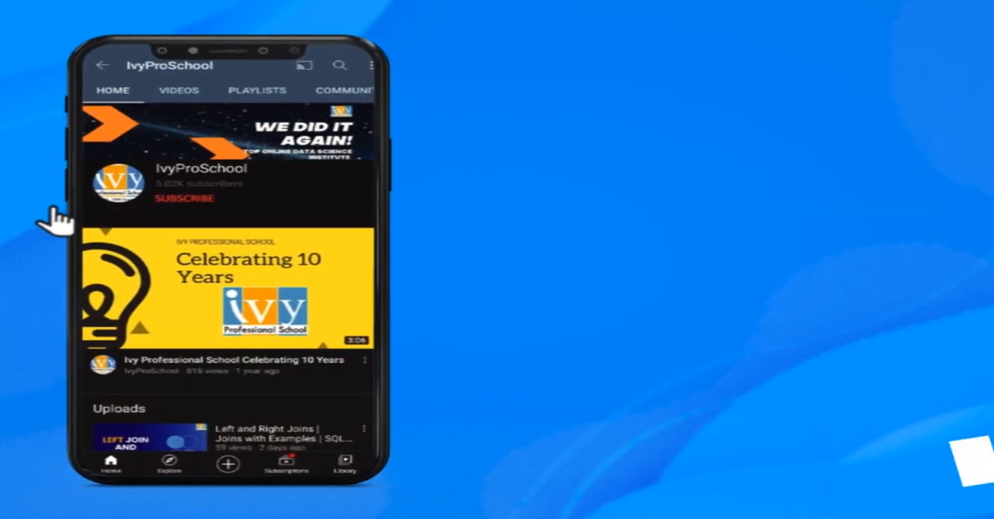
- Point out passenger table fields like Food and Drink, then show the deck's Contents slide
{"action": "left_click", "coordinate": [185, 198]}
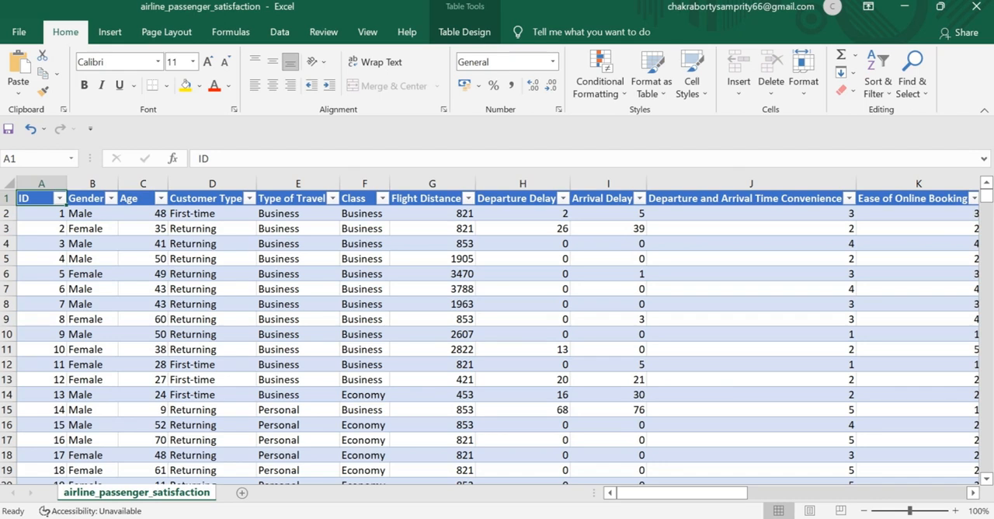
{"action": "left_click", "coordinate": [129, 198]}
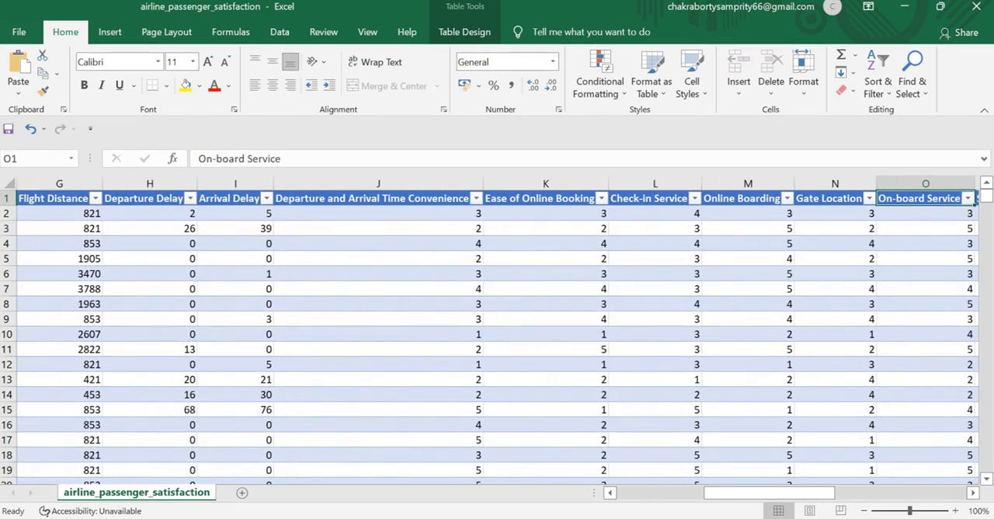
{"action": "scroll", "scroll_direction": "right", "scroll_amount": 3}
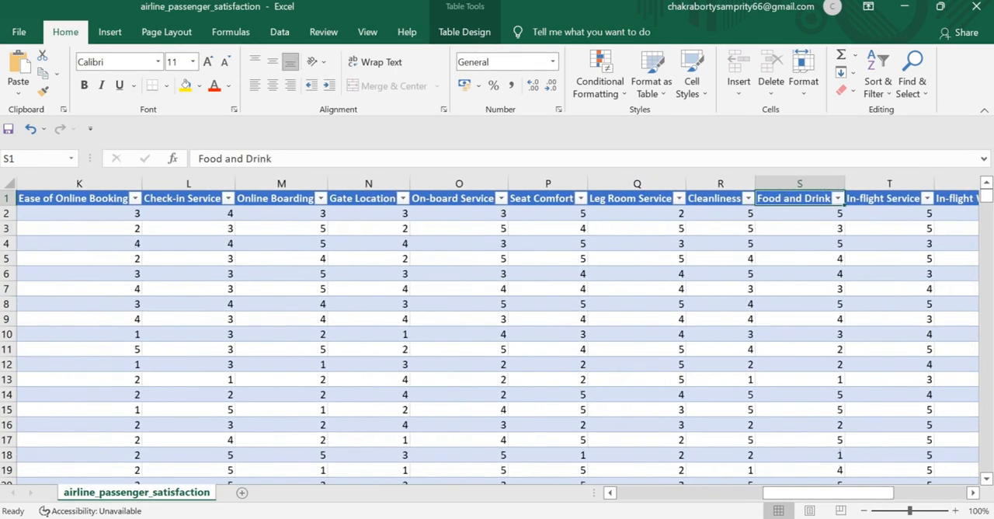
{"action": "left_click", "coordinate": [883, 198]}
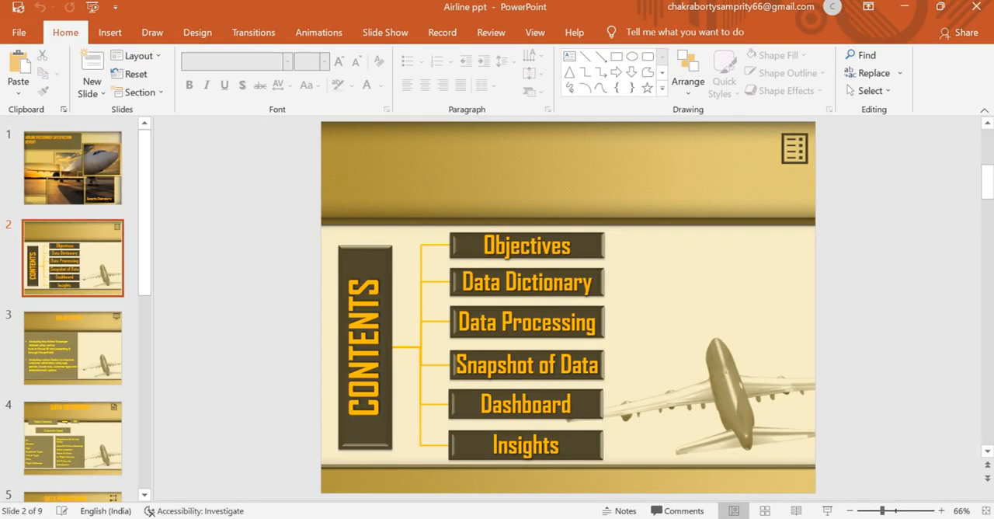
{"action": "left_click", "coordinate": [72, 347]}
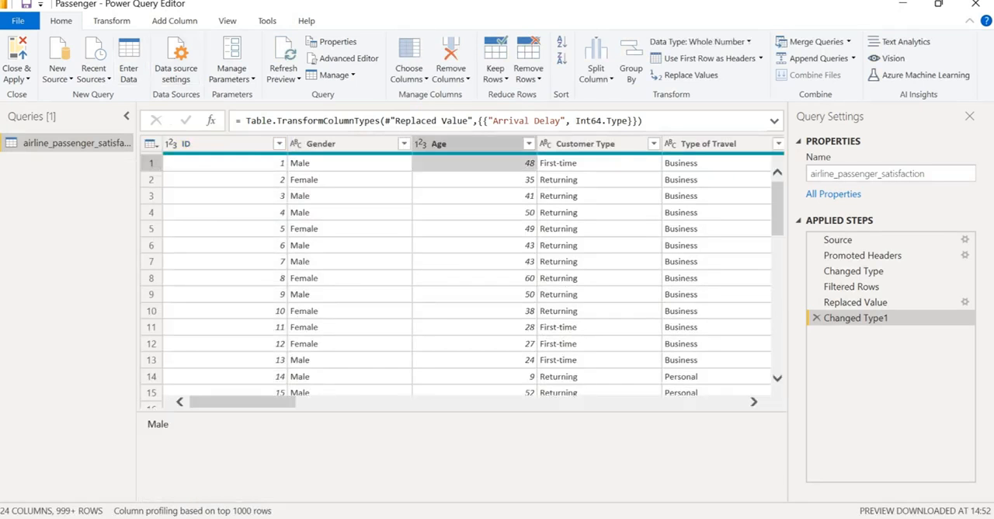
- Start a Replace Values on the Age column with 48 as the value to find
{"action": "left_click", "coordinate": [505, 162]}
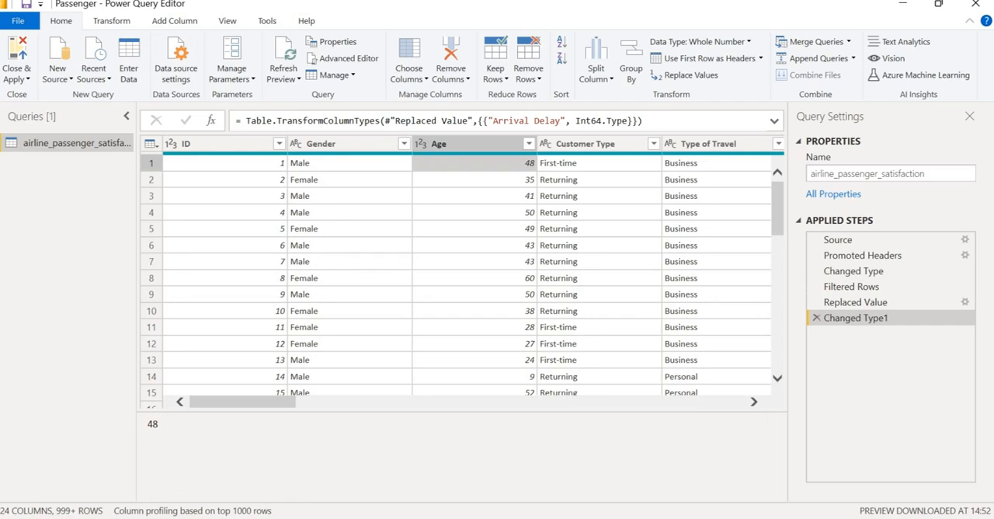
{"action": "left_click", "coordinate": [112, 21]}
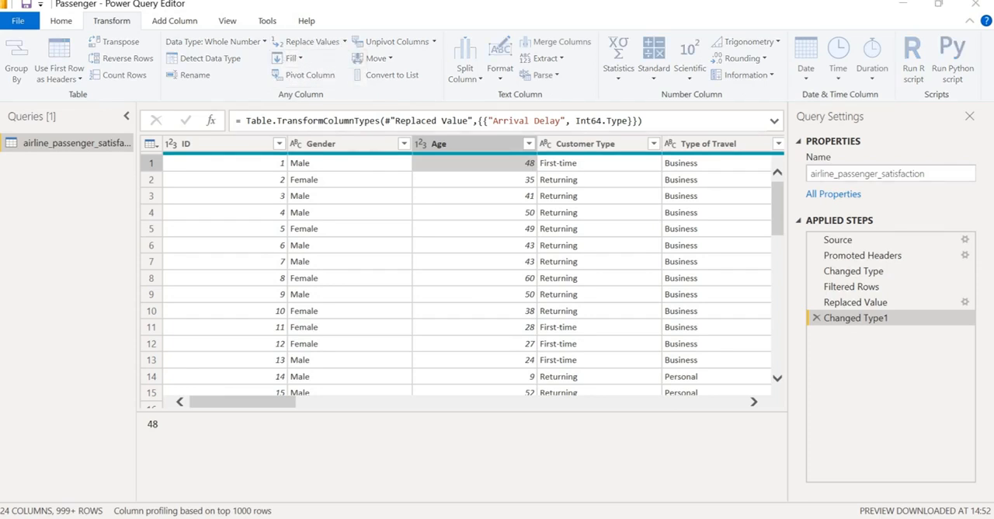
{"action": "left_click", "coordinate": [311, 41]}
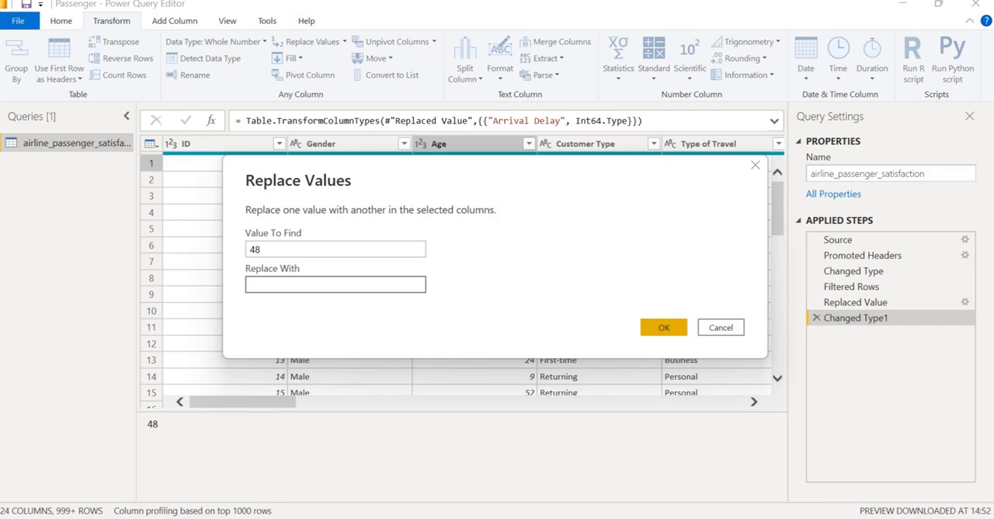
{"action": "left_click", "coordinate": [721, 327]}
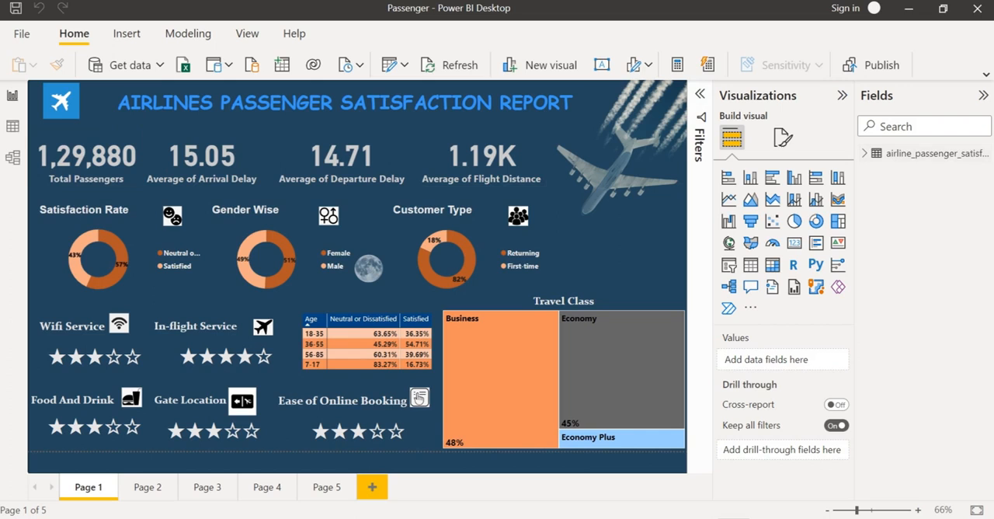
- Select the 1,29,880 Total Passengers card and reveal ID summarized as Count
{"action": "left_click", "coordinate": [84, 155]}
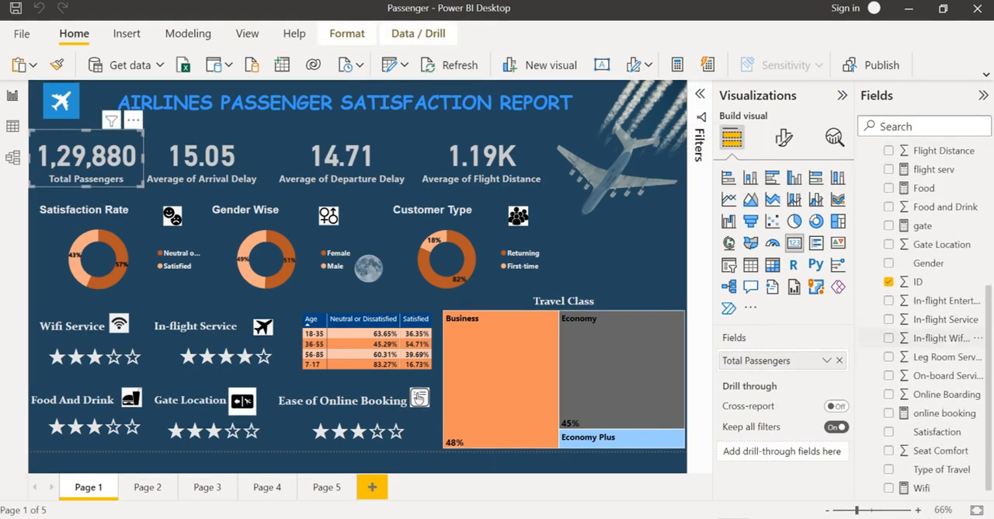
{"action": "left_click", "coordinate": [919, 281]}
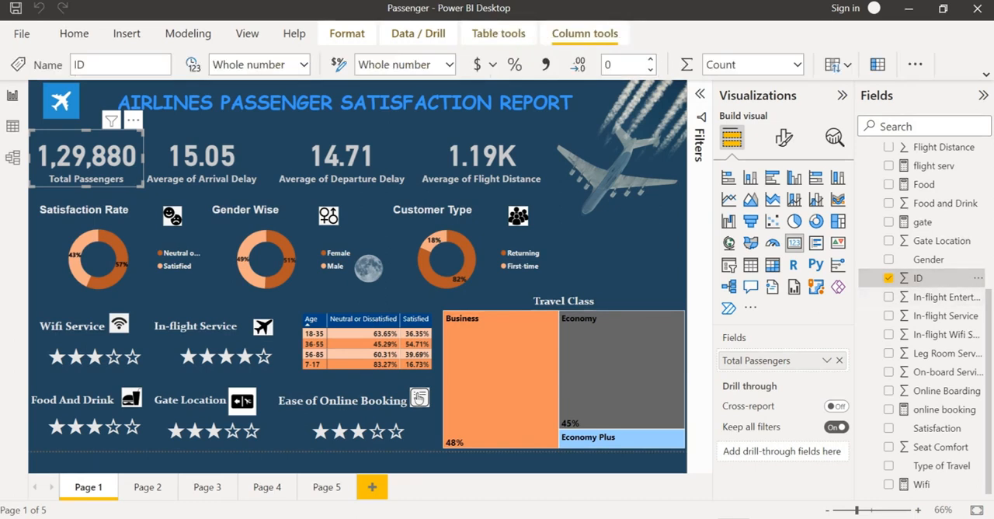
{"action": "mouse_move", "coordinate": [202, 155]}
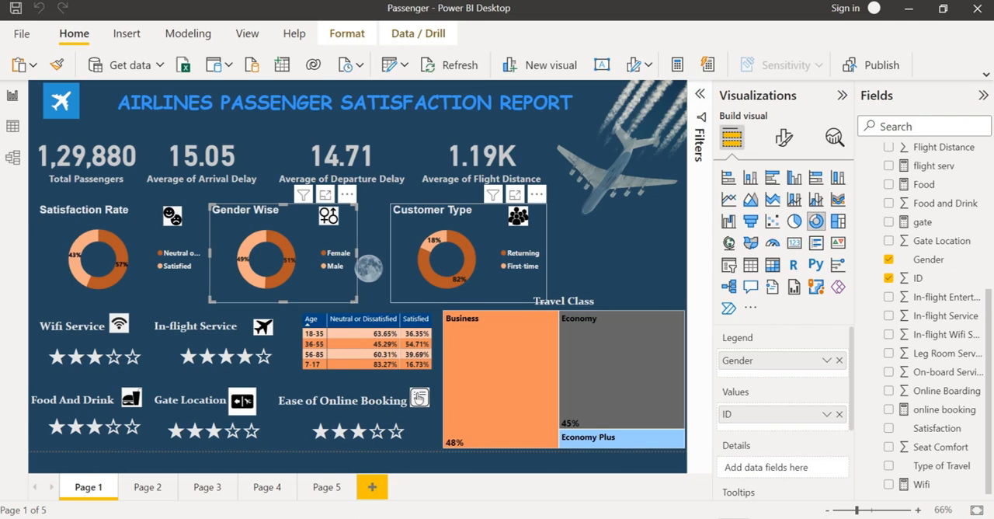
{"action": "mouse_move", "coordinate": [455, 248]}
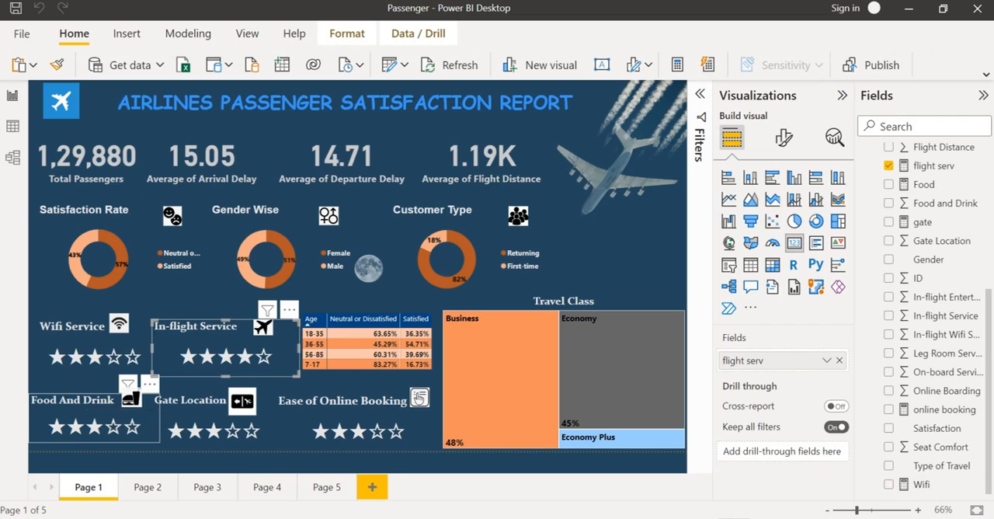
- Select the Travel Class treemap to reveal Class as category and %GT ID values
{"action": "left_click", "coordinate": [892, 221]}
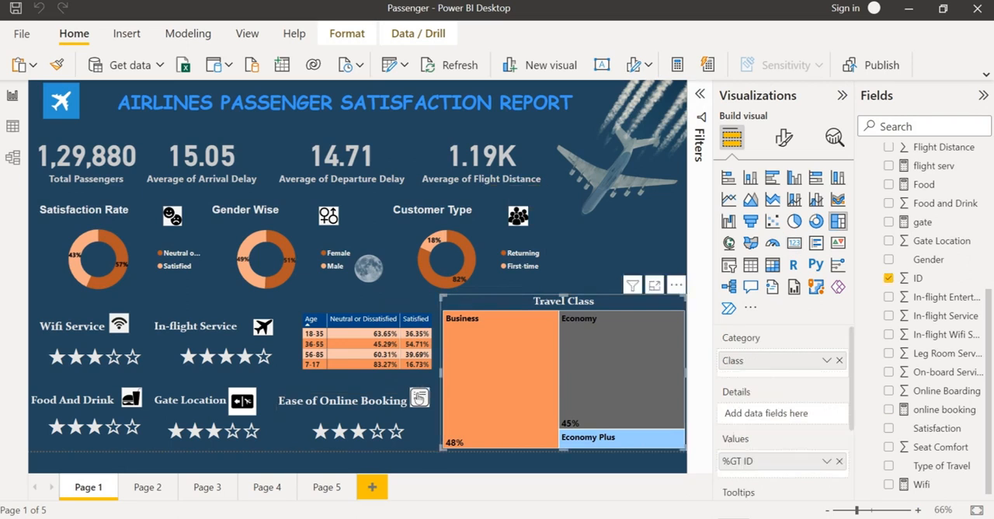
{"action": "mouse_move", "coordinate": [838, 177]}
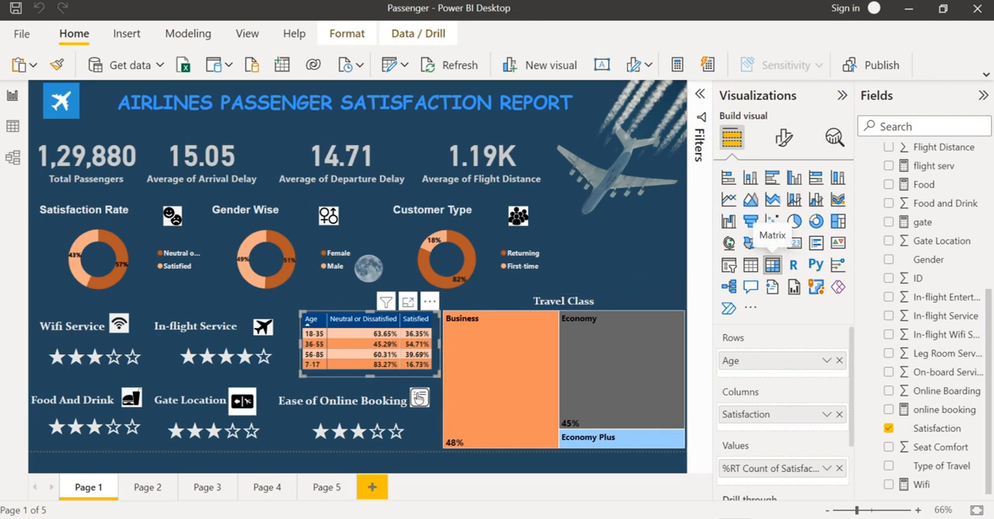
- Select the matrix to reveal Age rows, Satisfaction columns and row-percentage counts
{"action": "left_click", "coordinate": [264, 256]}
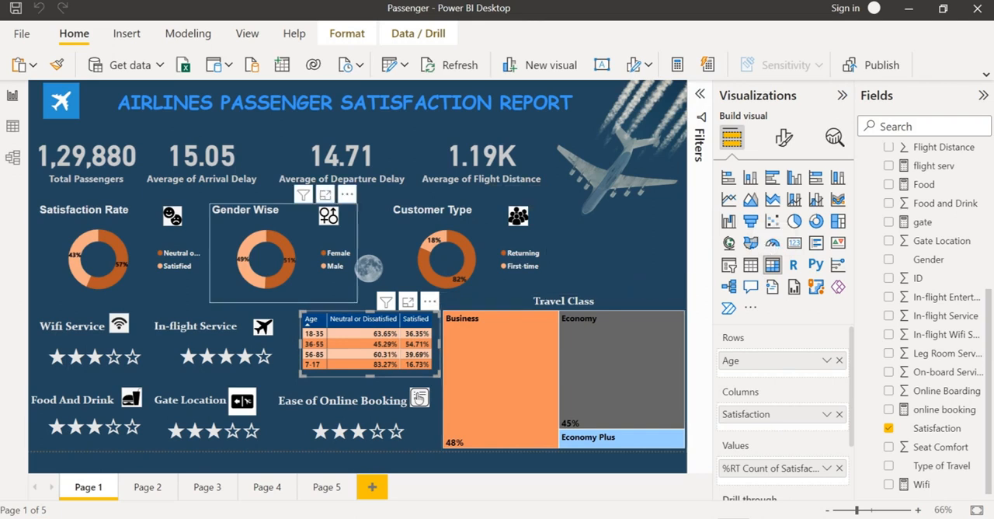